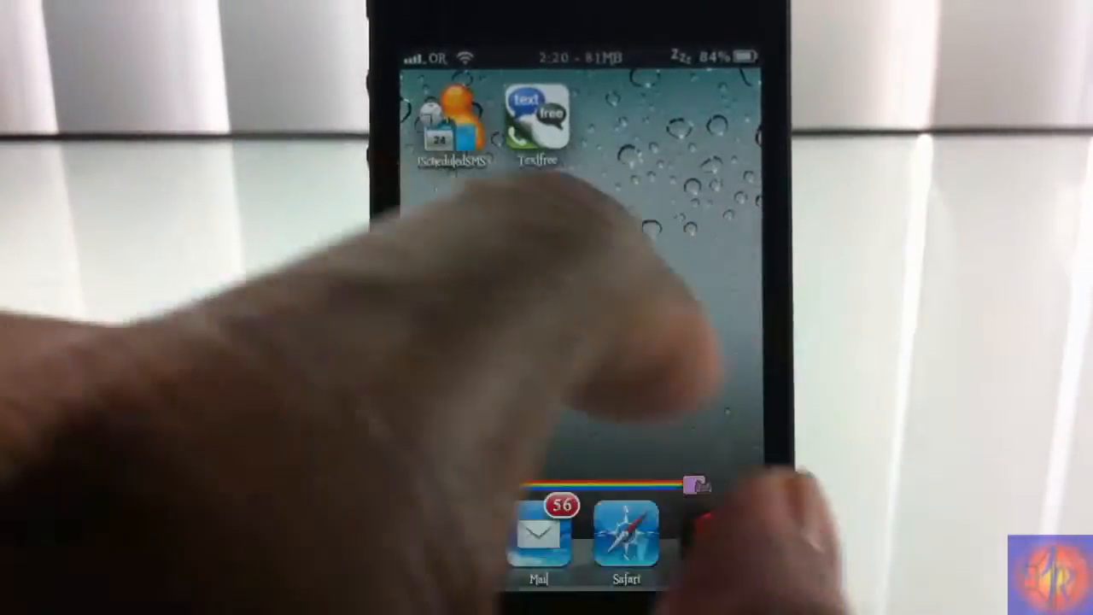
Launch iScheduledSMS from the home screen to show its empty schedule list.
click(456, 119)
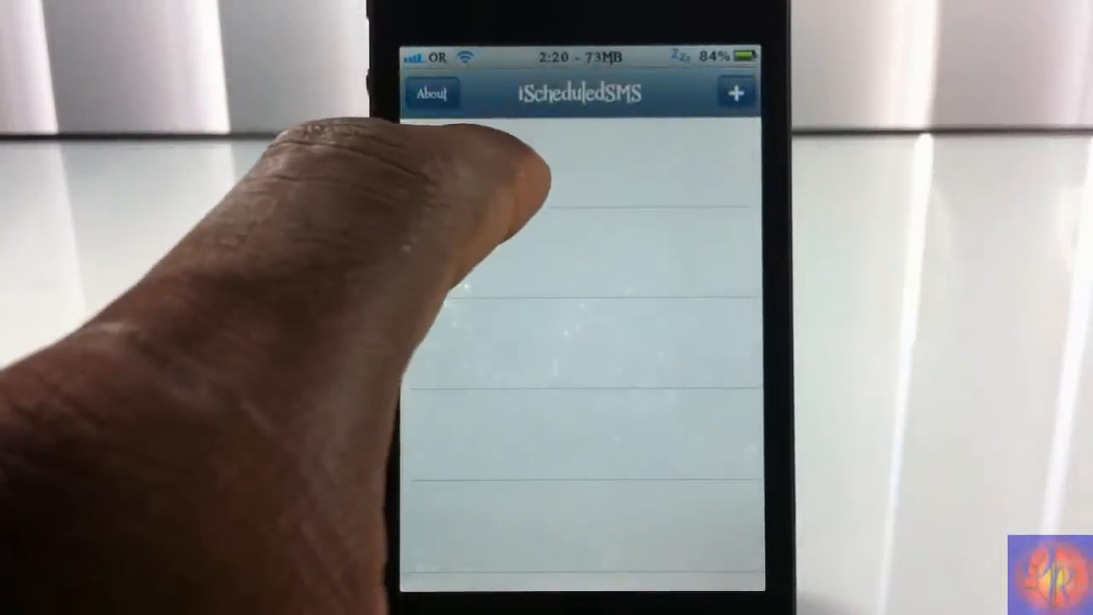
Start a new schedule with My Textfree # chosen from contacts as the recipient.
click(735, 92)
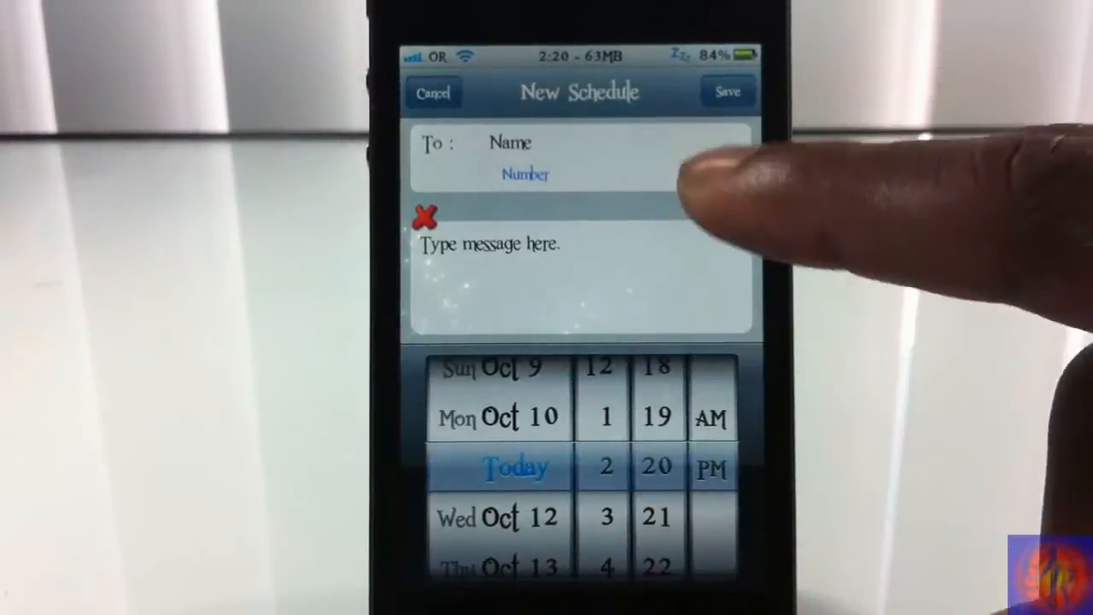
click(509, 143)
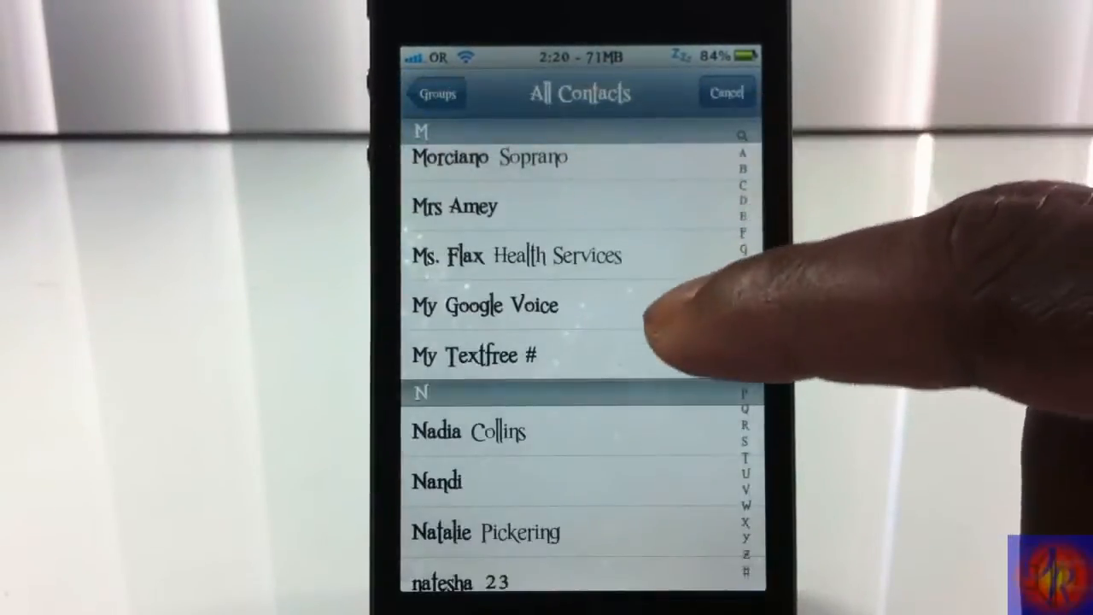
click(474, 356)
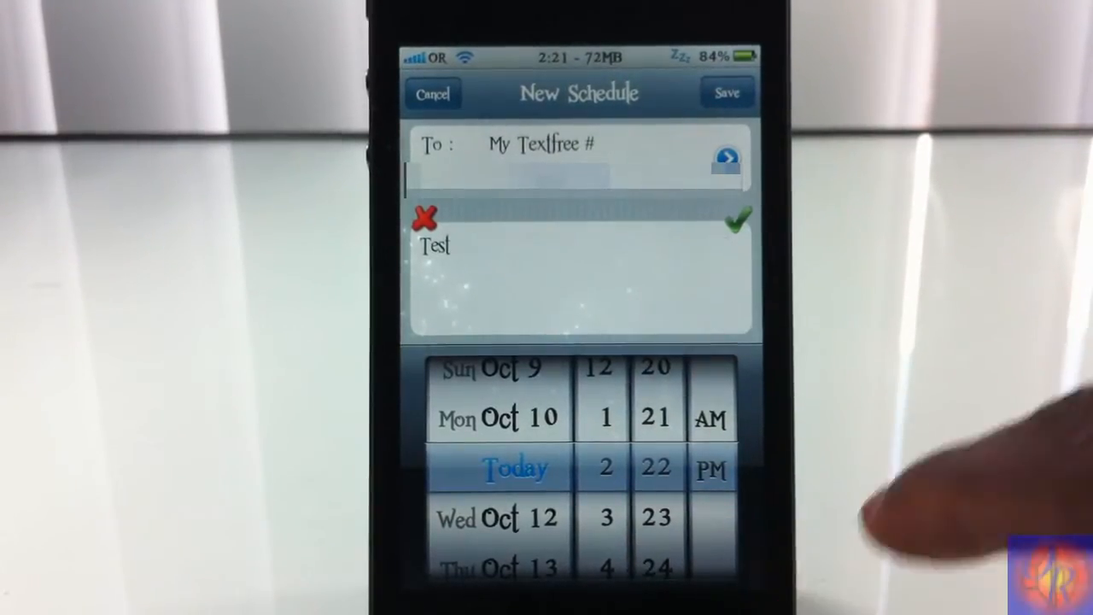
Save the 2:22 PM schedule, then Prepare from its alert and open the My Textfree # message.
click(727, 92)
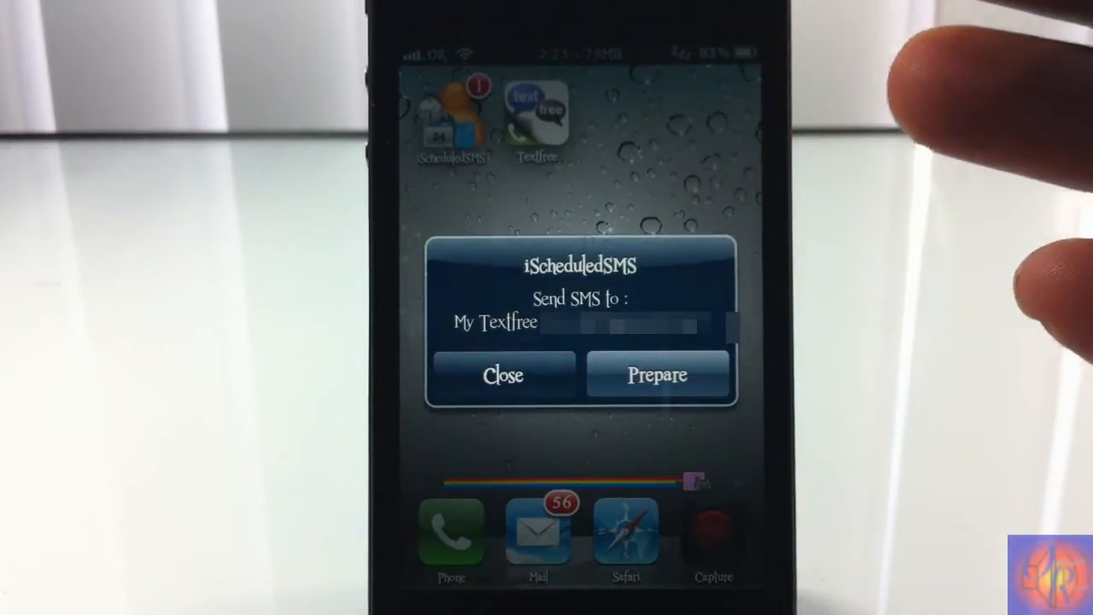
click(658, 375)
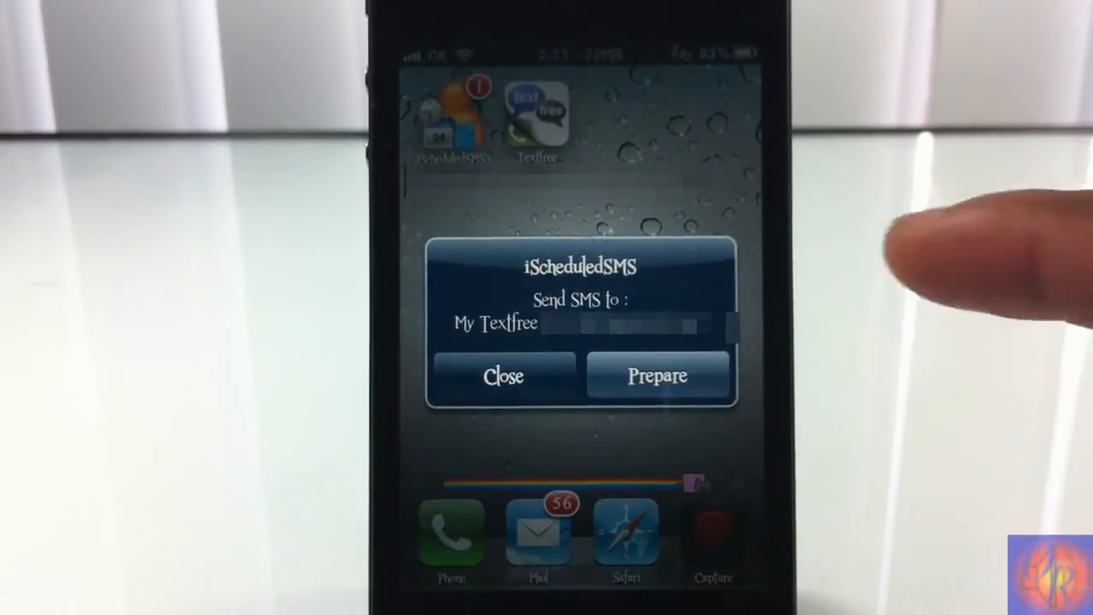
click(503, 376)
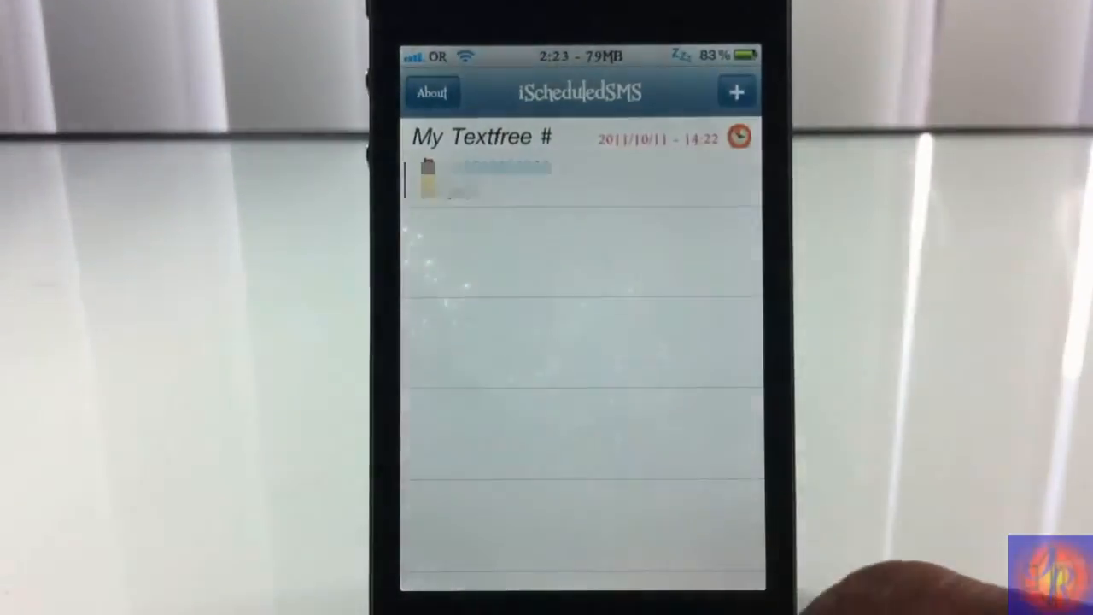
click(482, 175)
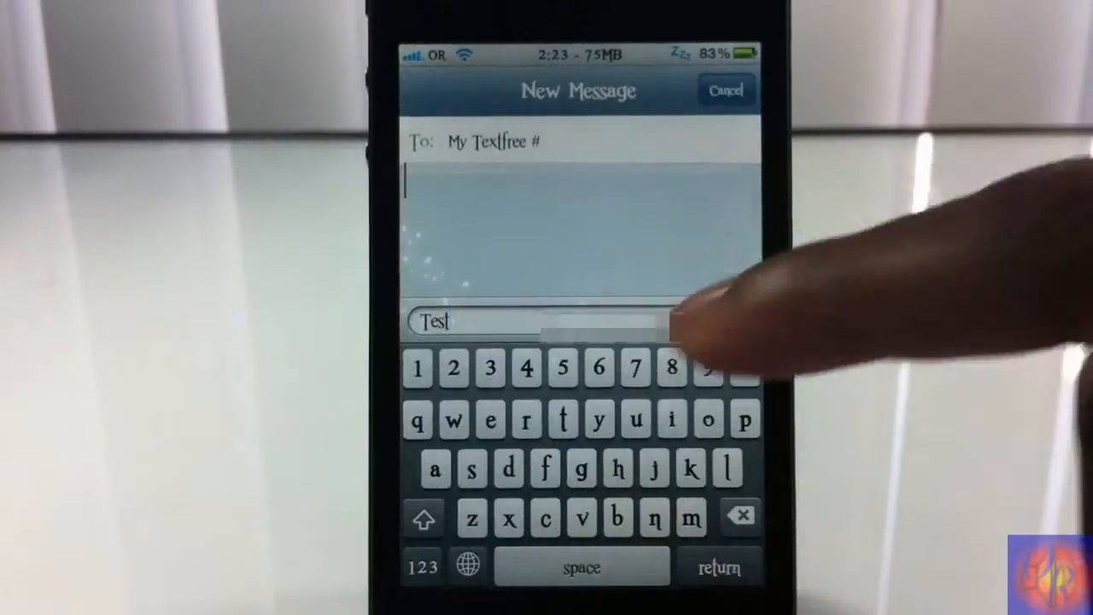